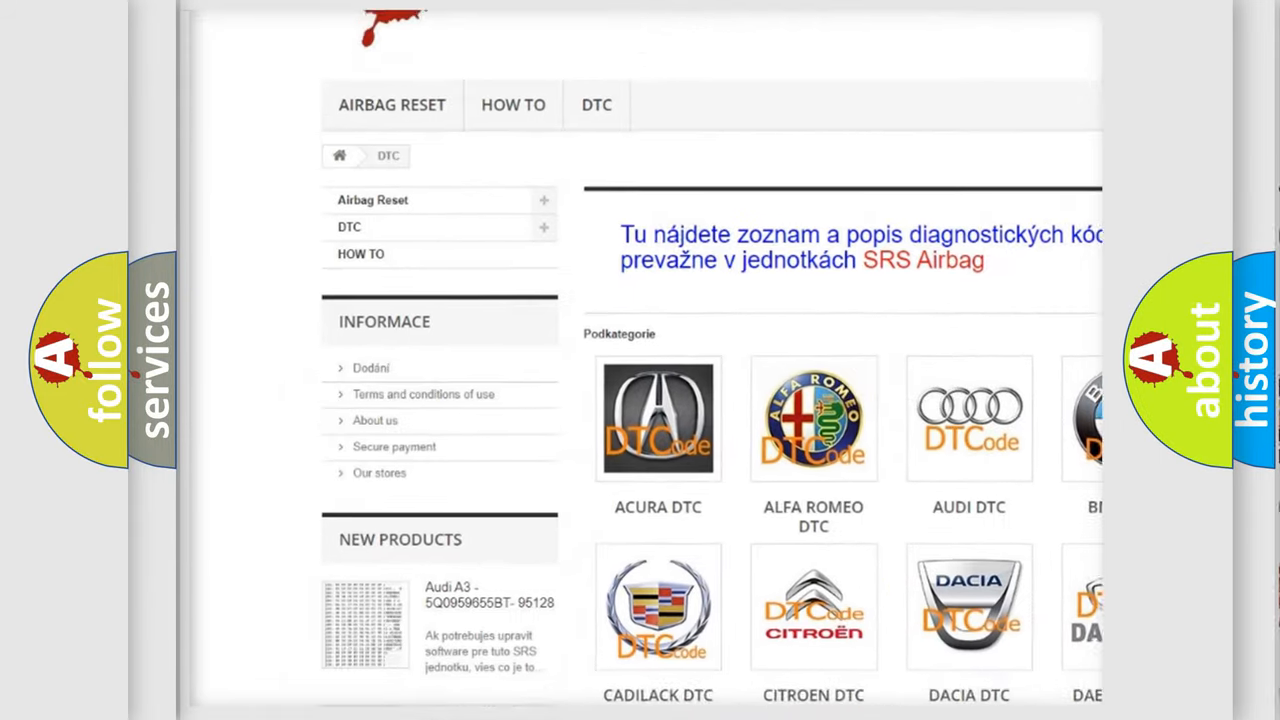
scroll(down, 3)
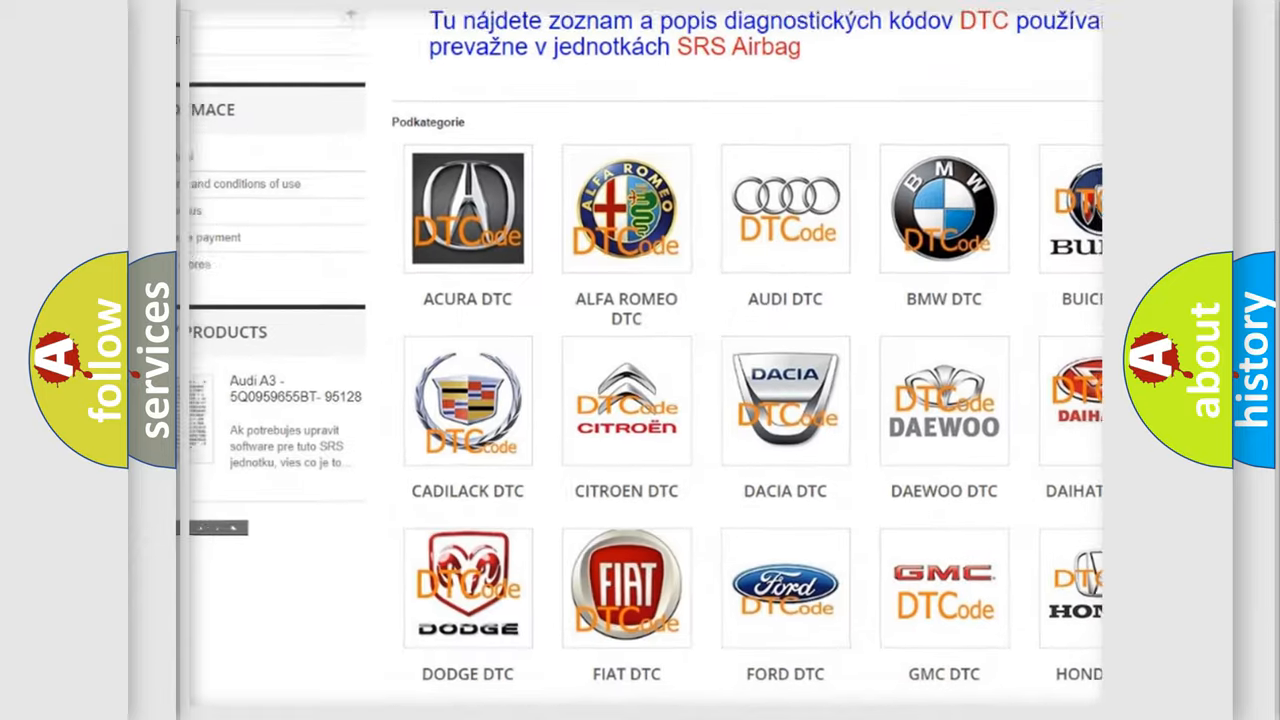